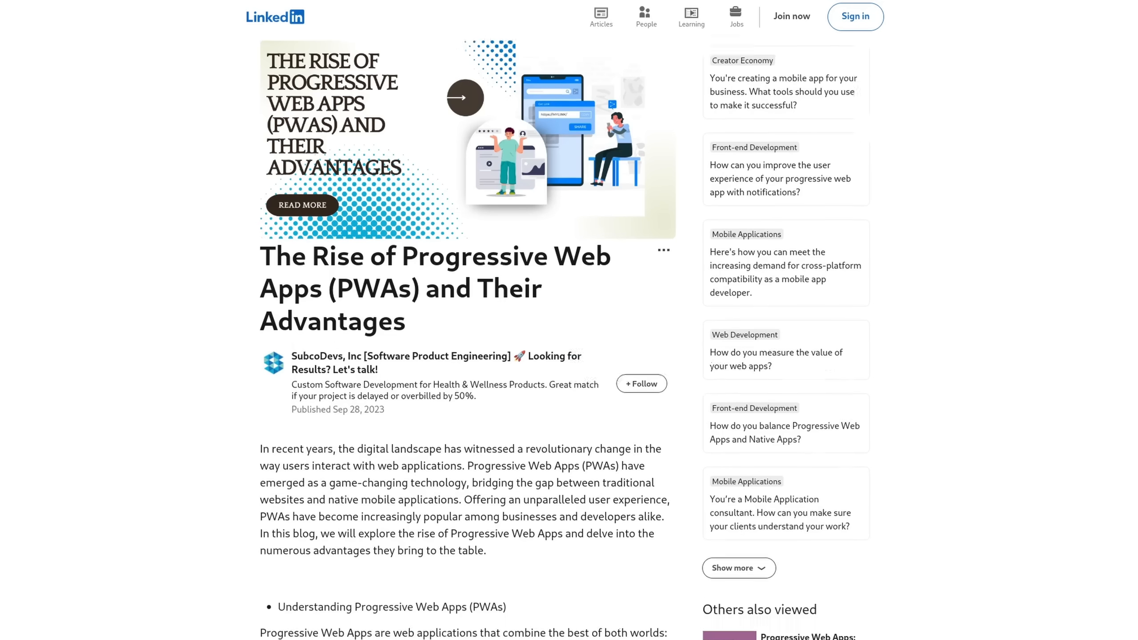
scroll("down", 3)
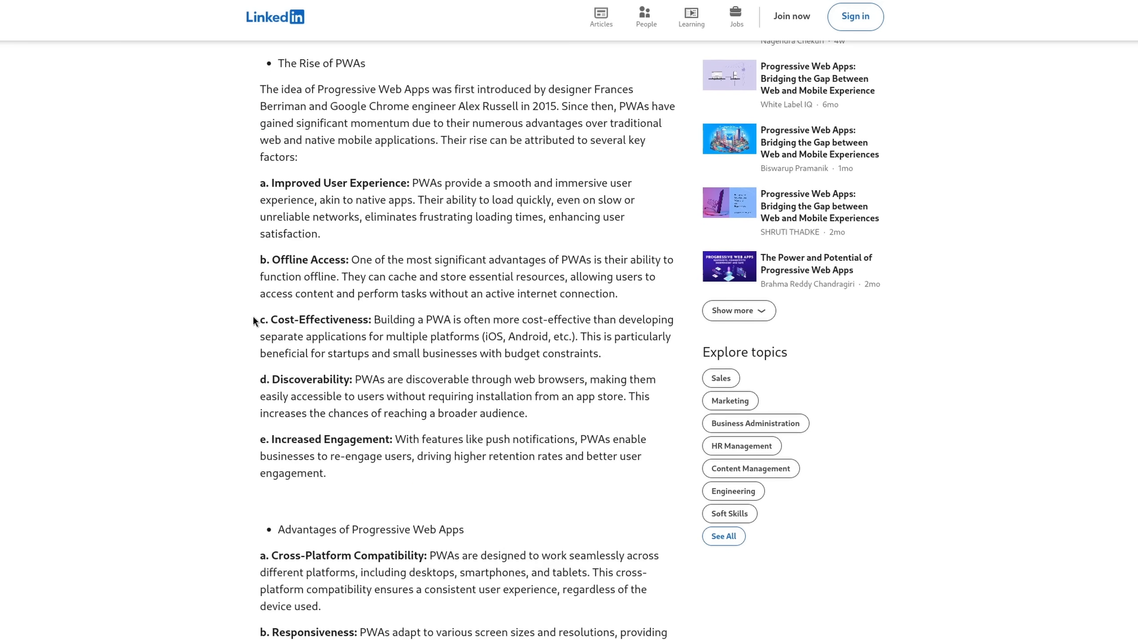